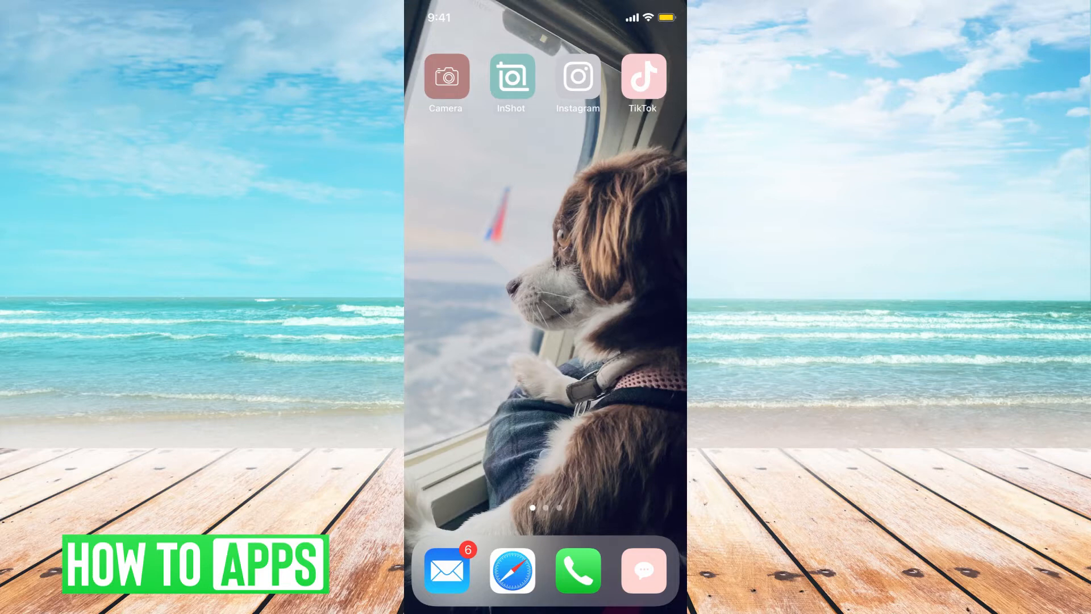
Search Spotlight for 'face' and launch Messenger to its Chats list
type("face")
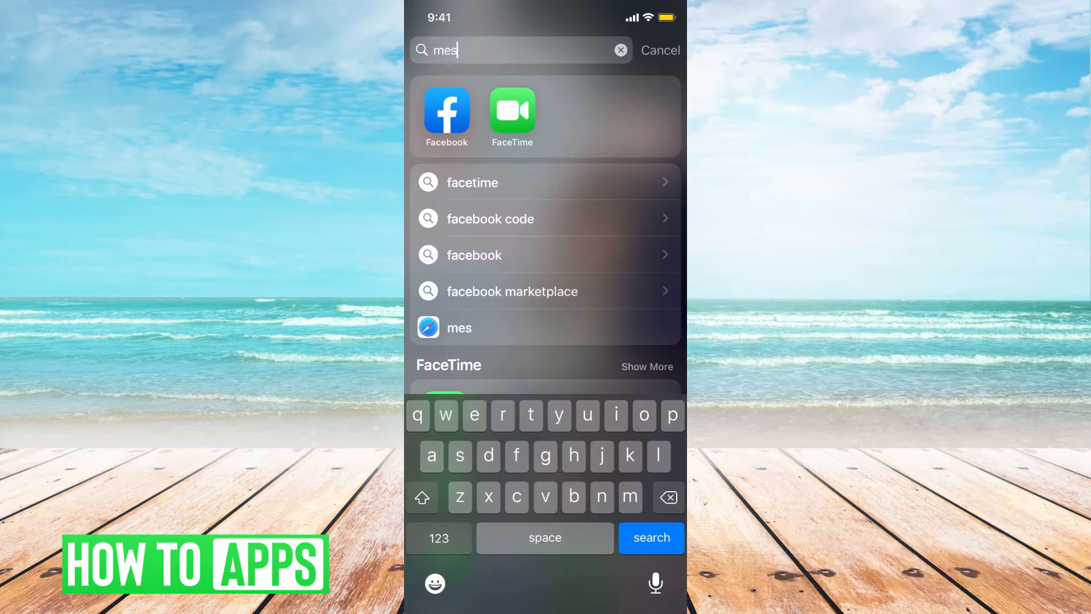
left_click(459, 327)
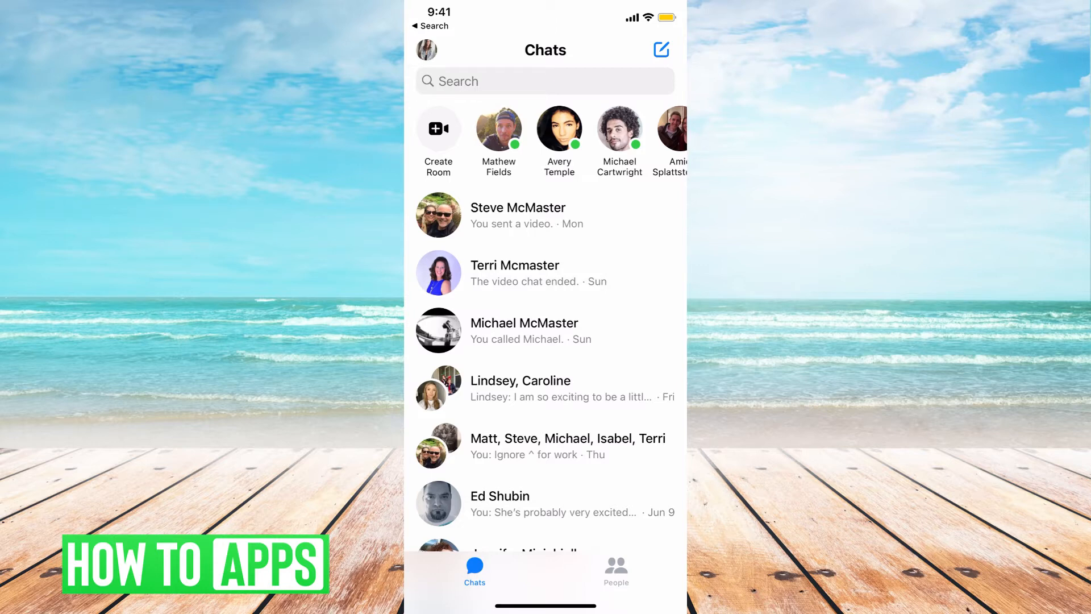
Enter the group conversation and scroll its details down to Privacy & Support with Leave Chat
left_click(544, 446)
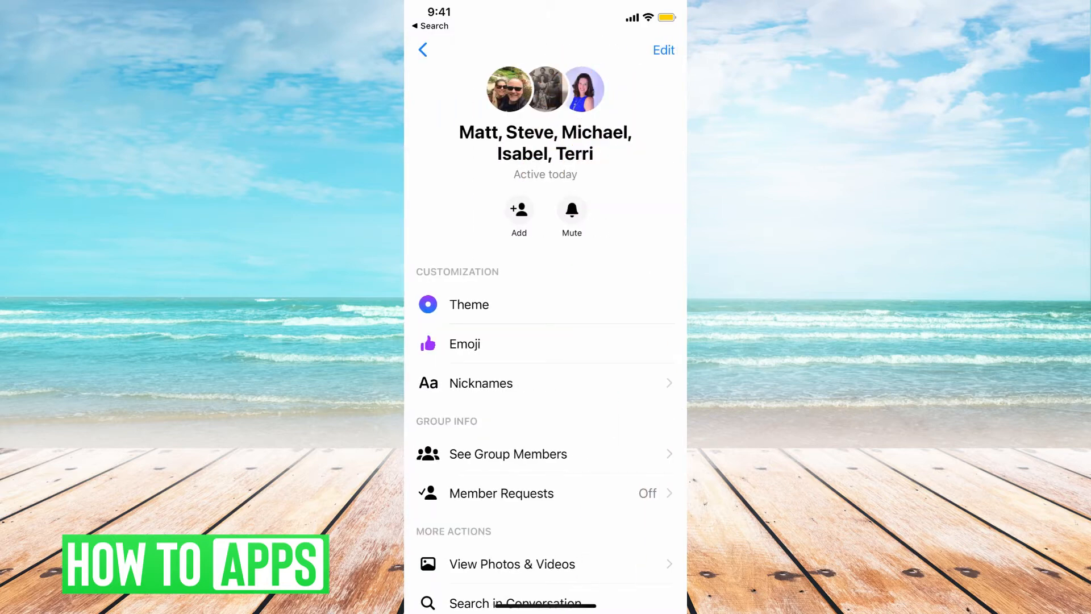
scroll("down", 3)
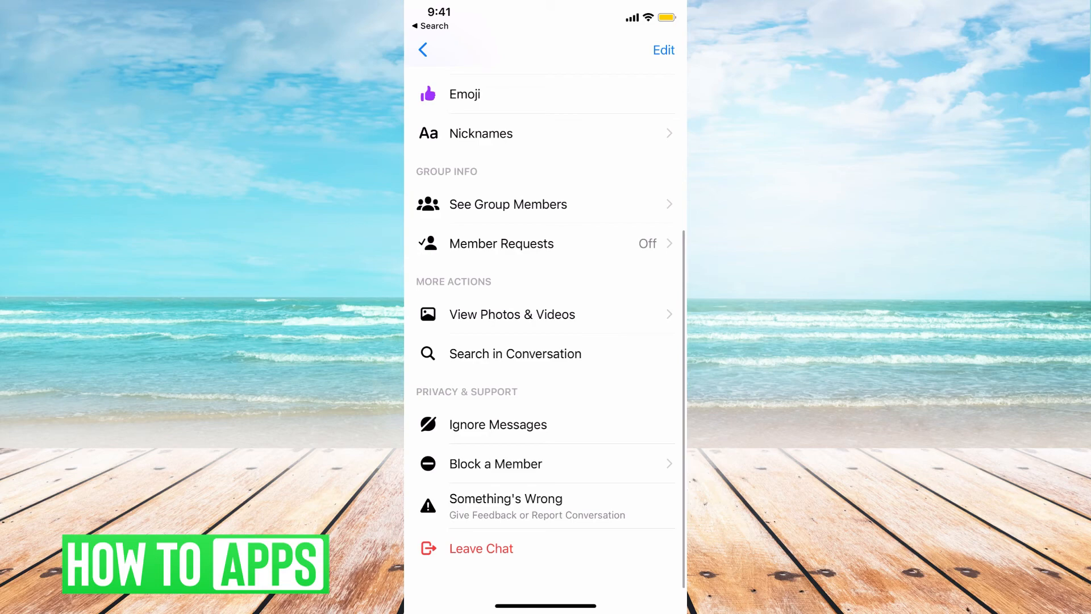
scroll("down", 3)
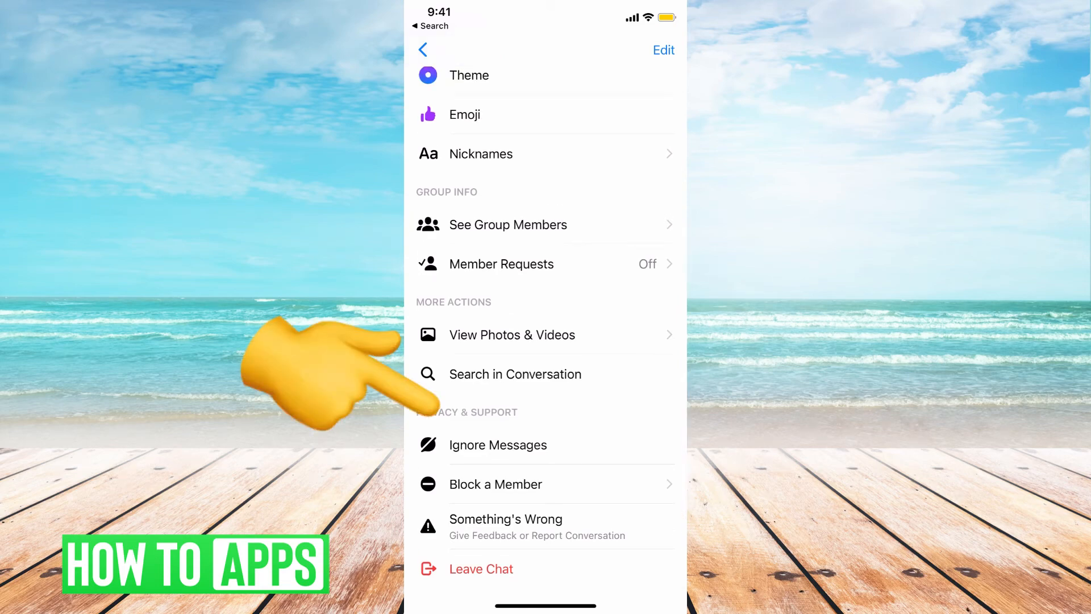
left_click(498, 444)
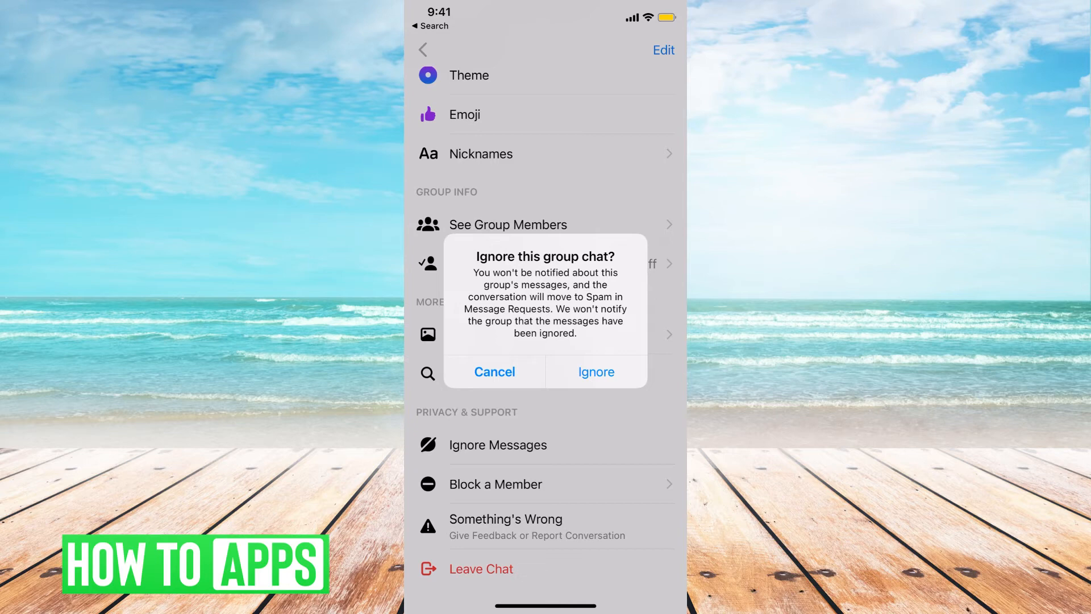
left_click(494, 372)
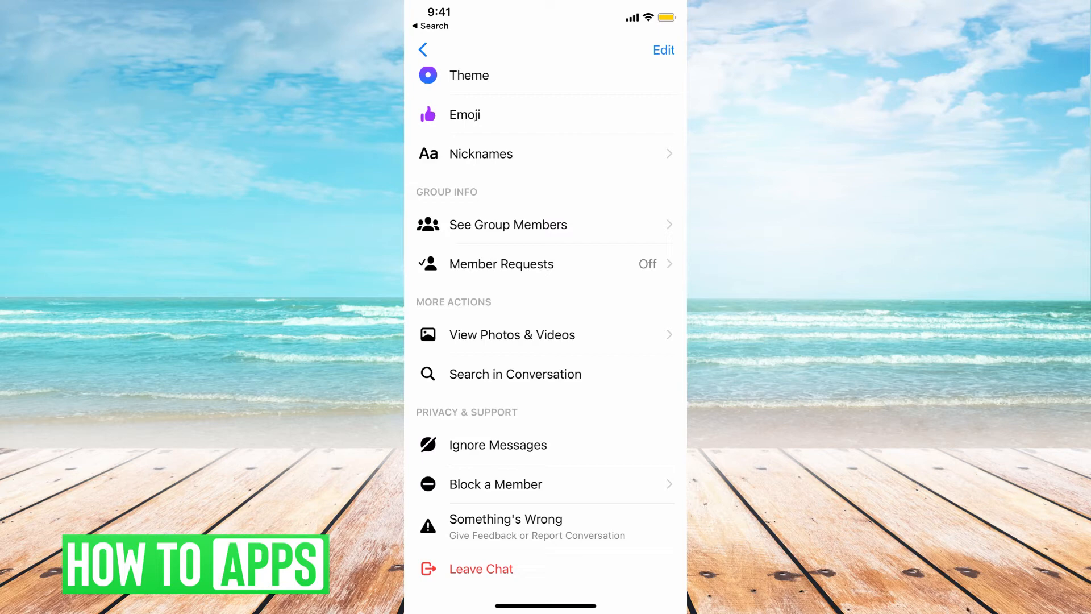
left_click(423, 49)
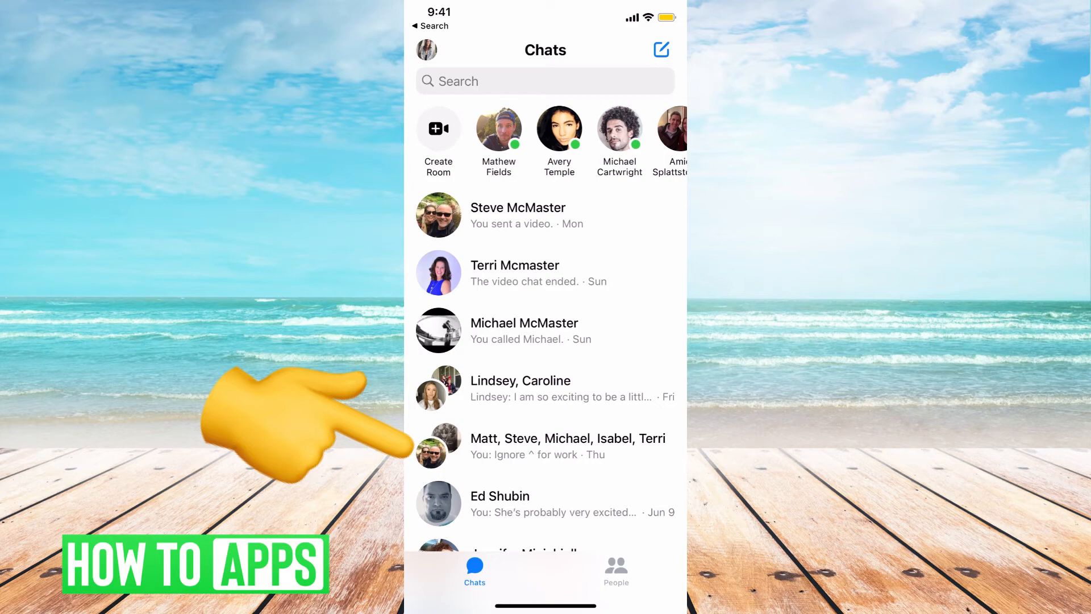
left_click(567, 446)
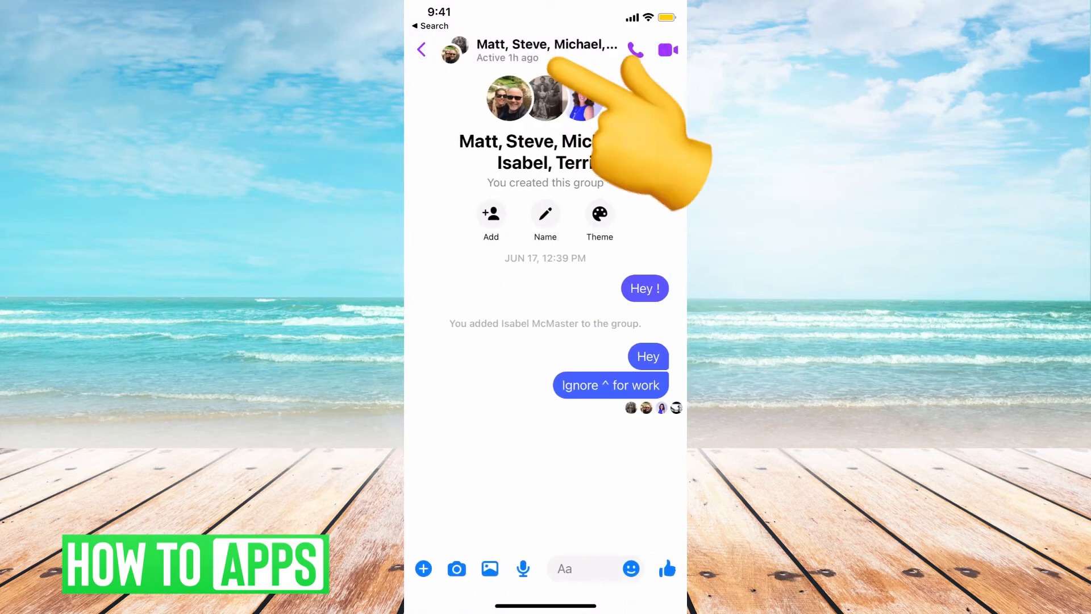
scroll("down", 3)
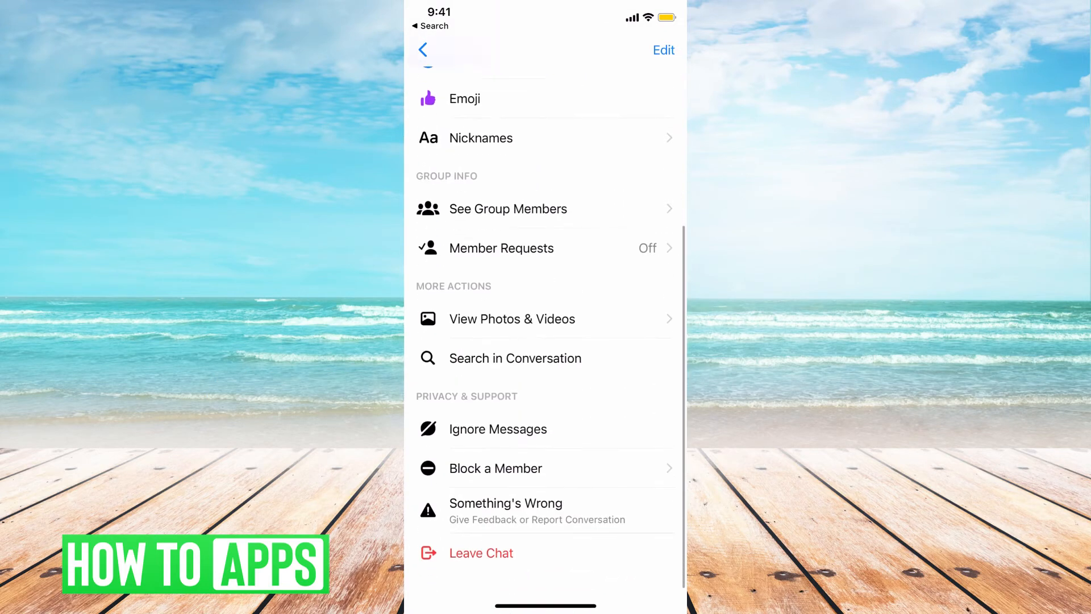
scroll("down", 3)
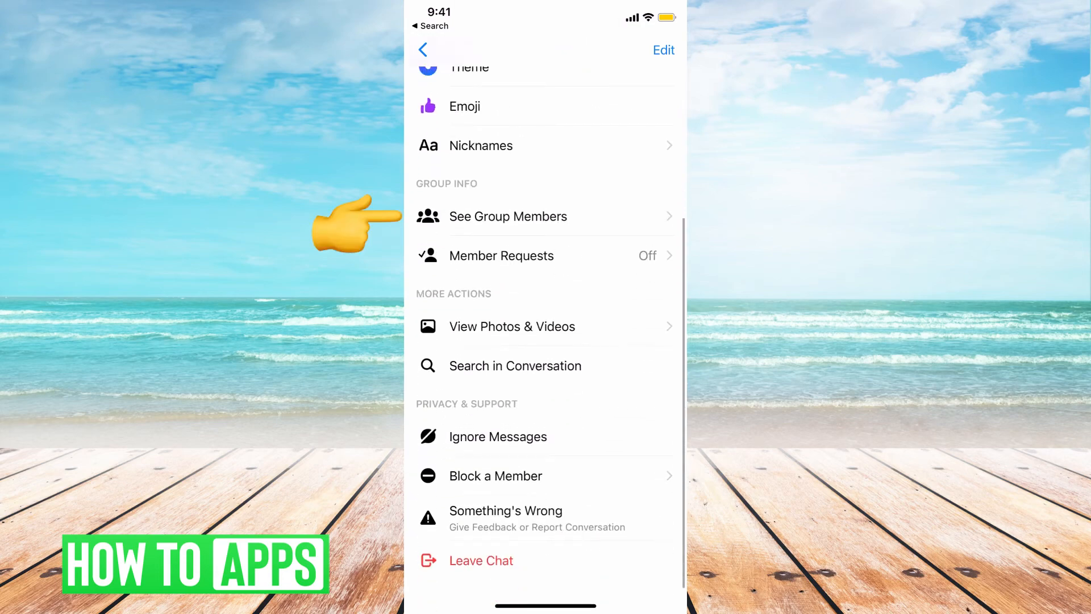
View the group's member list, checking the Admins filter then returning to All
left_click(508, 216)
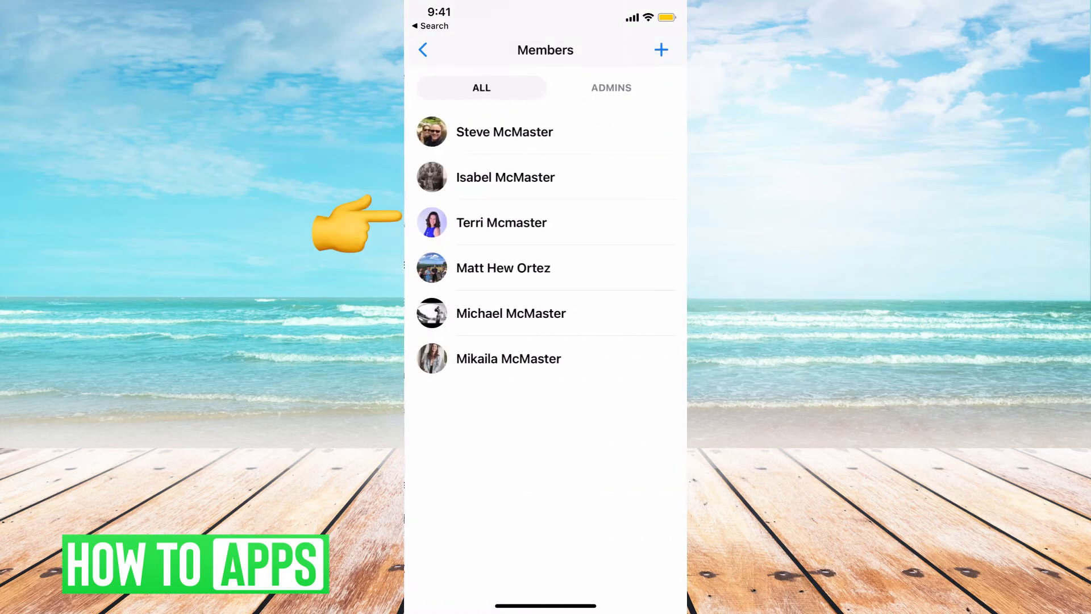
left_click(610, 88)
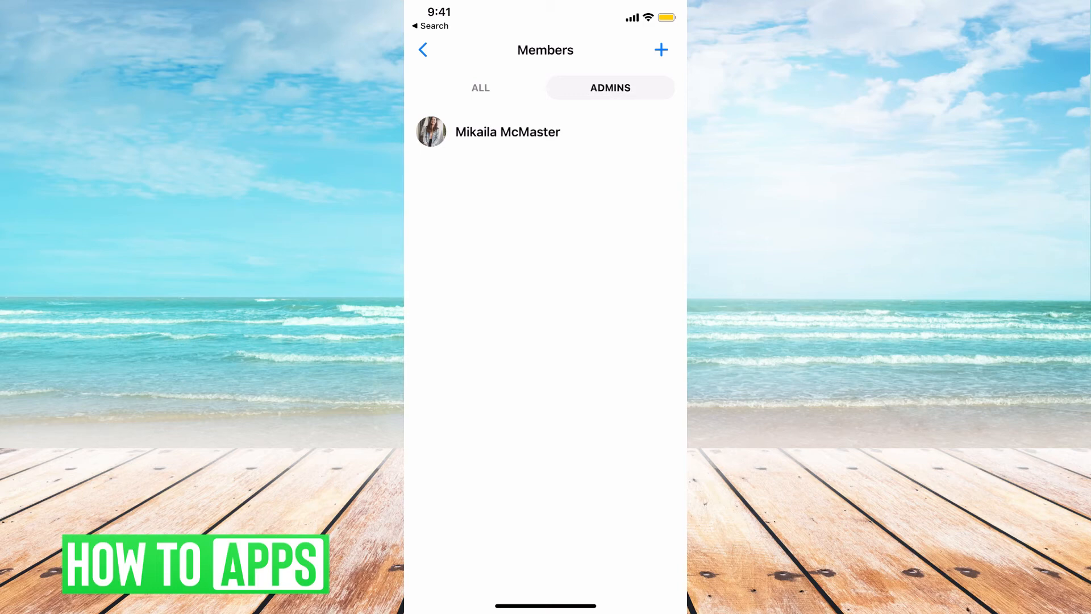
left_click(480, 88)
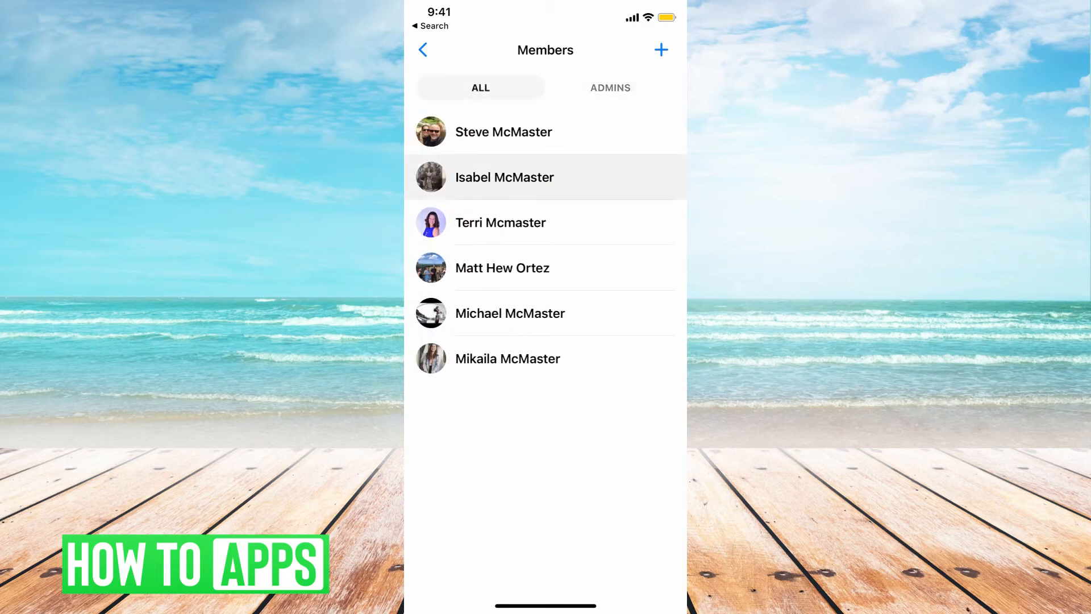
Show a member's action sheet with Make Admin and Remove From Group choices
left_click(504, 177)
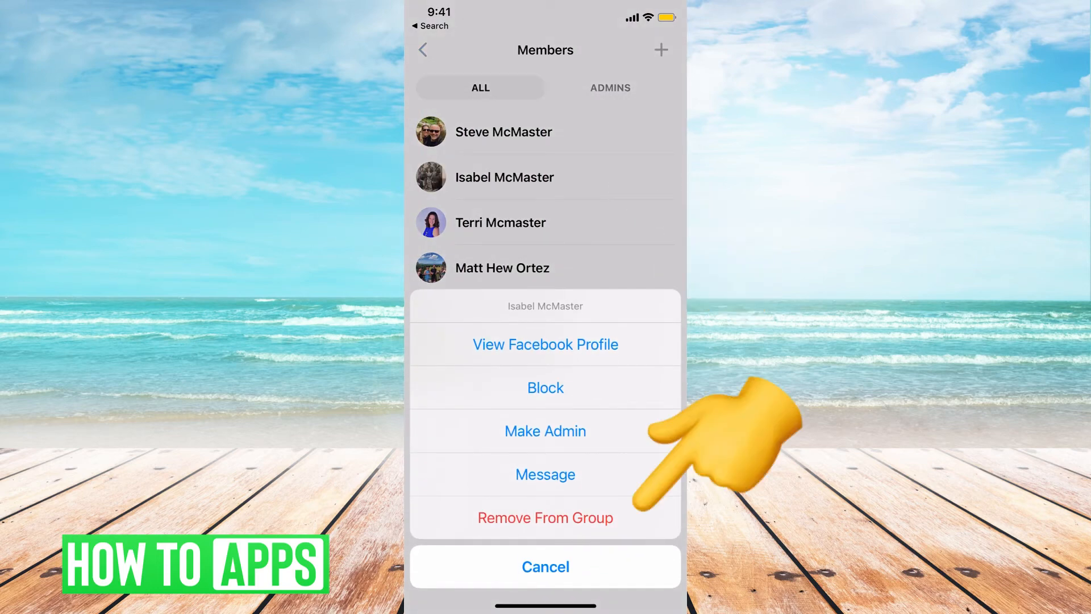
left_click(544, 566)
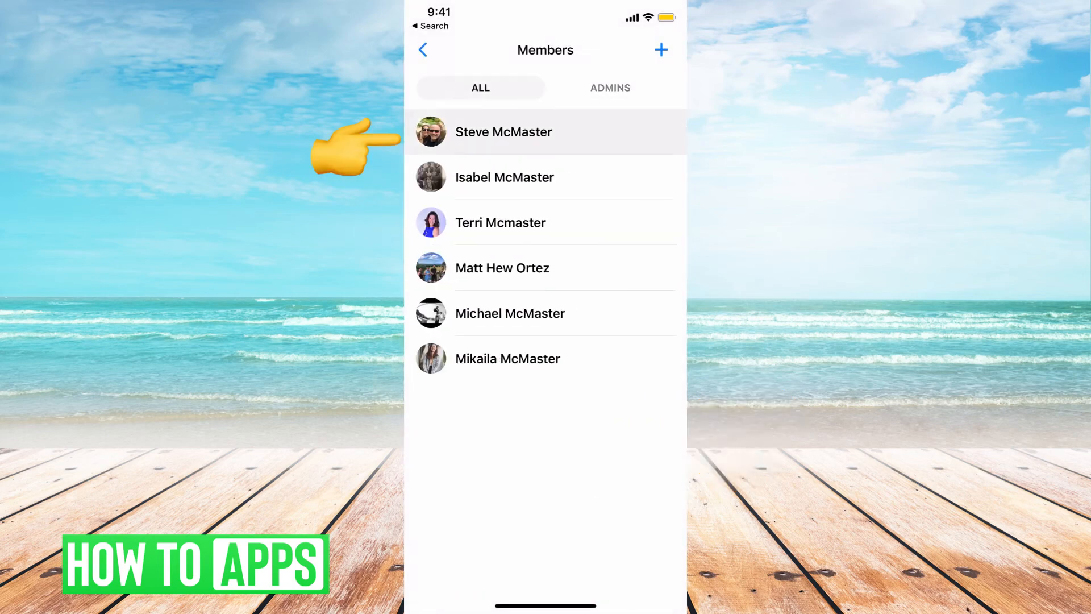
left_click(504, 132)
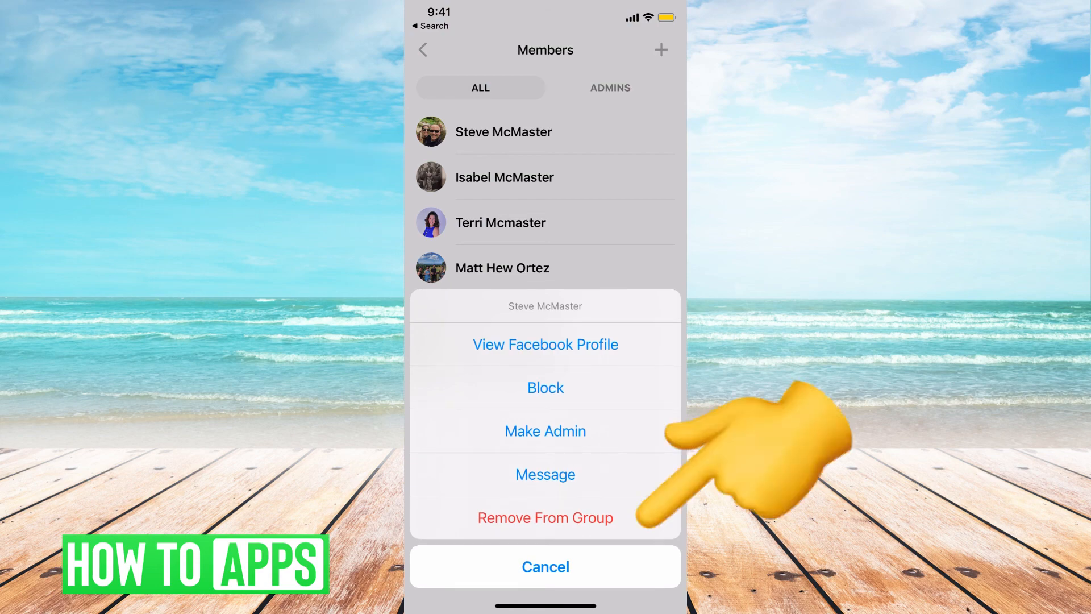